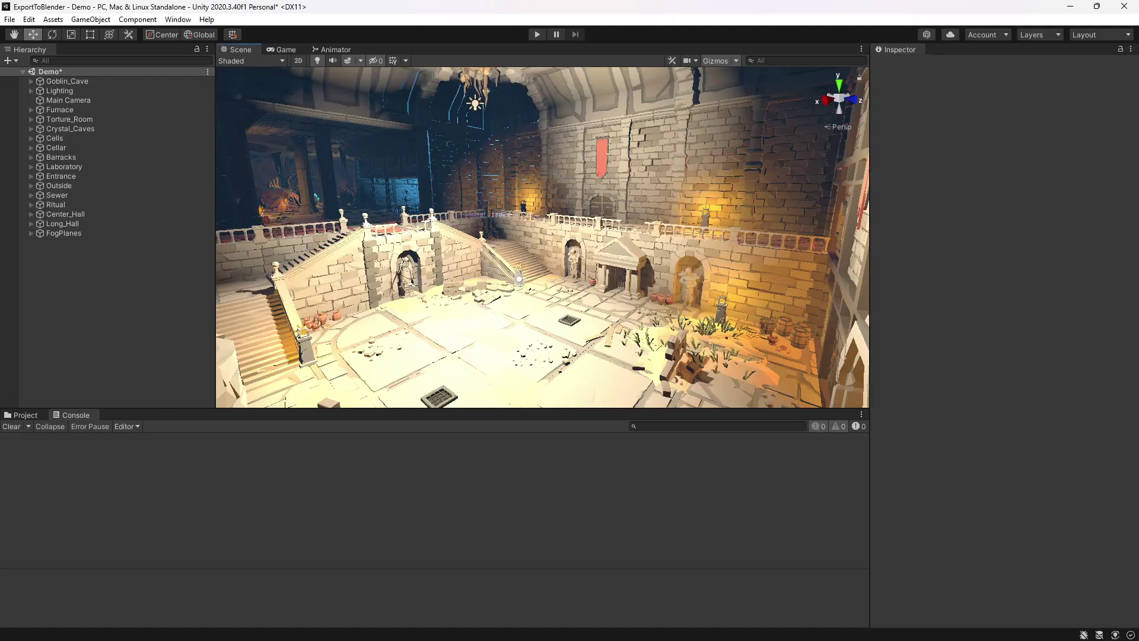
Step: Find the 'fbx exporter' package in Package Manager and install FBX Exporter
left_click(178, 19)
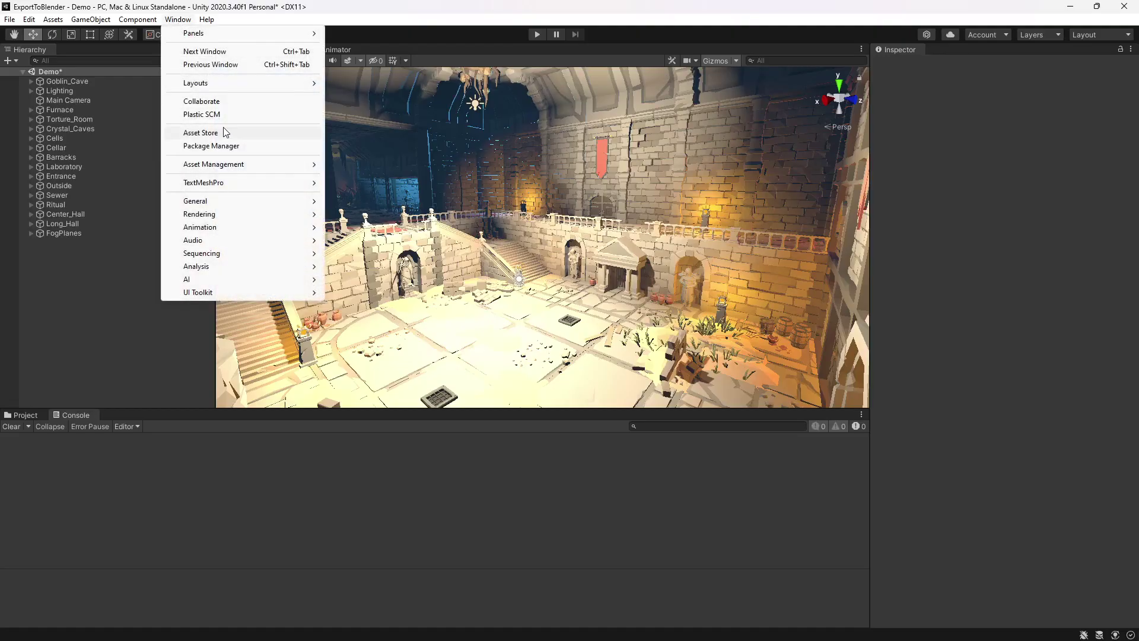
left_click(210, 145)
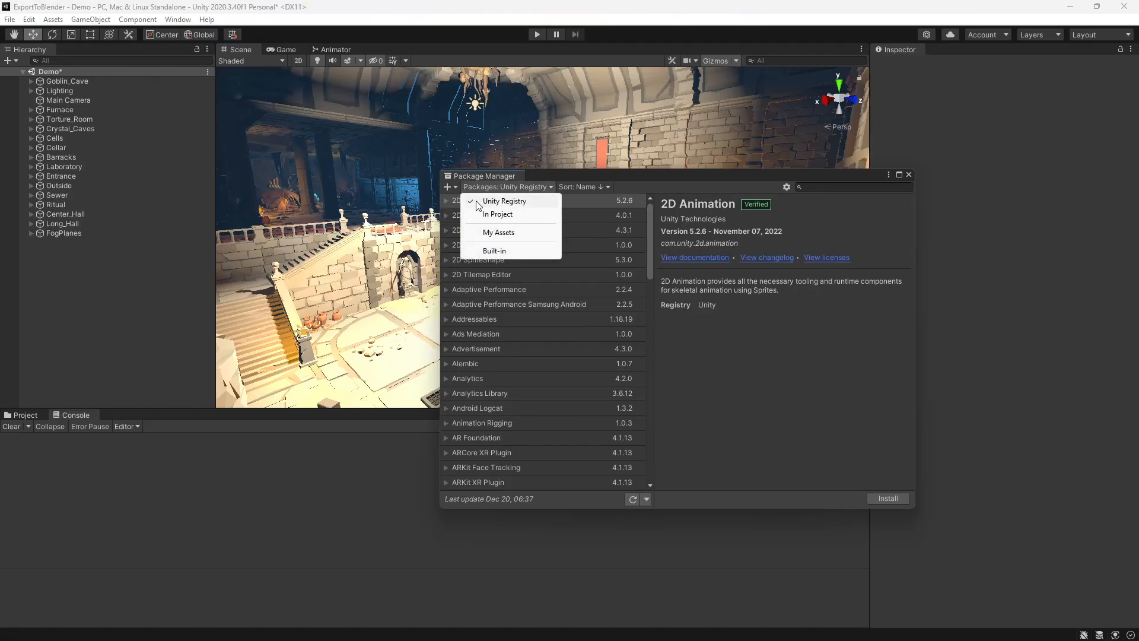
type("fbx exporter")
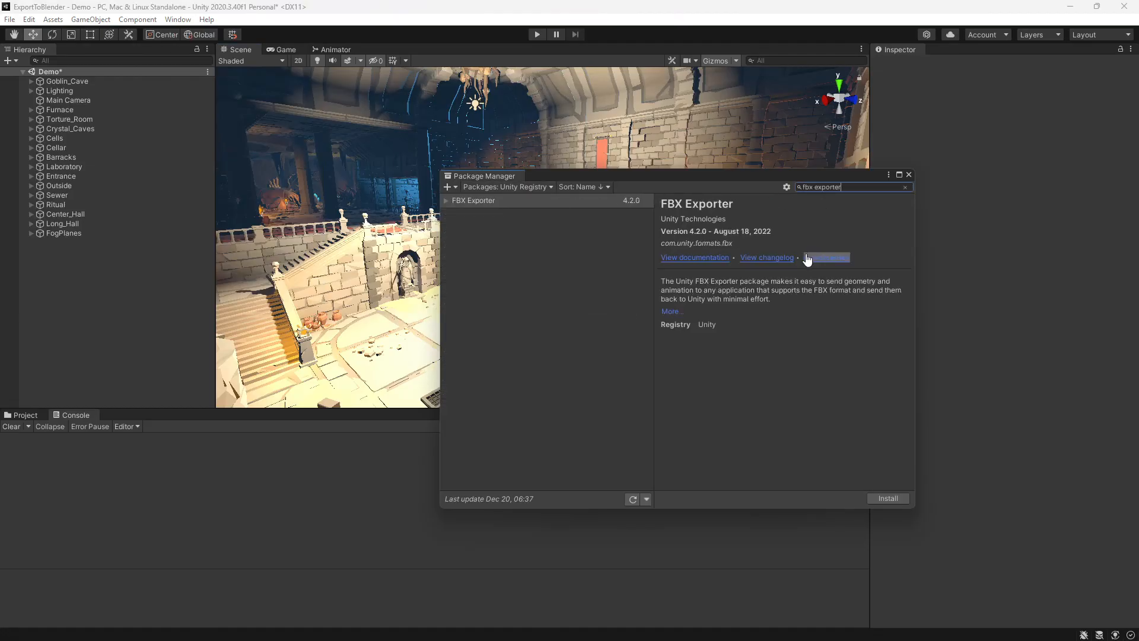
left_click(473, 200)
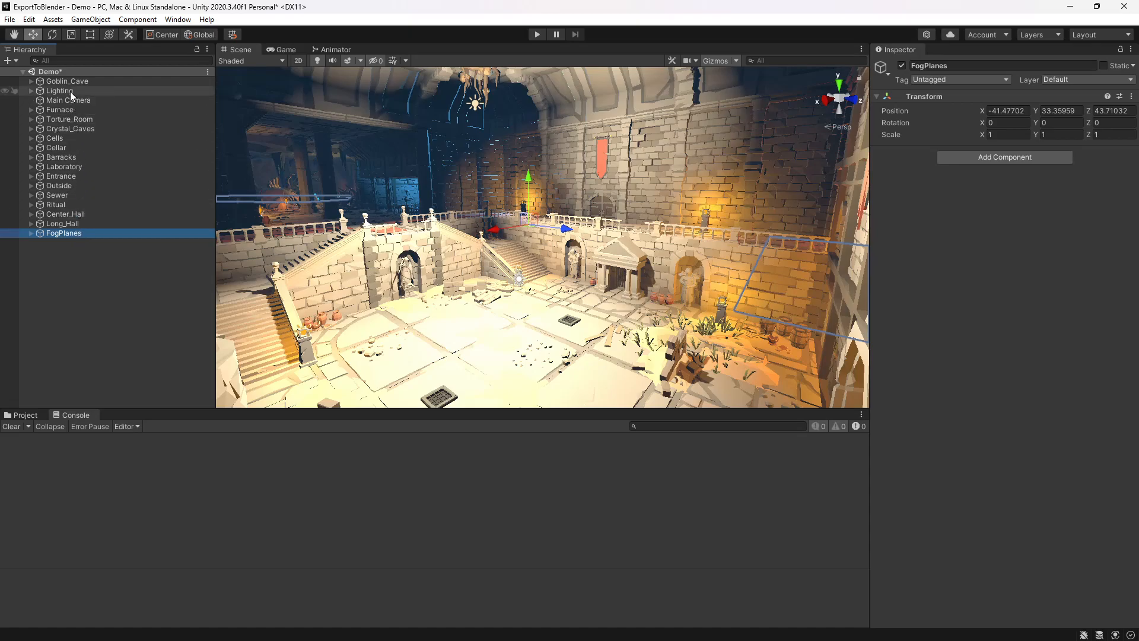
mouse_move(84, 158)
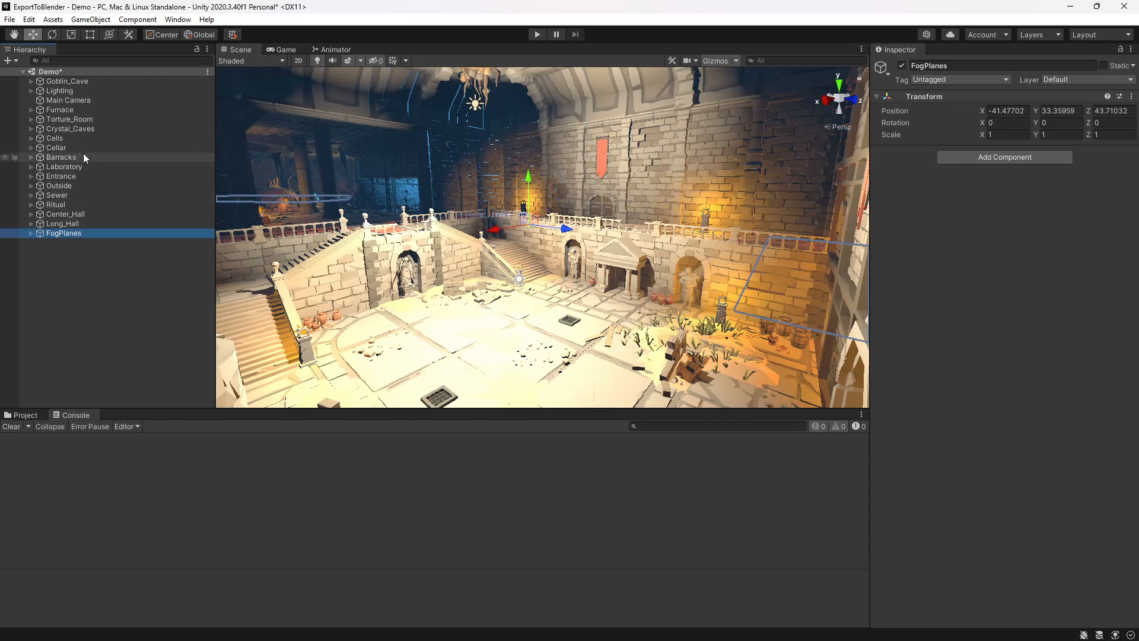
Step: Parent the dungeon rooms and FogPlanes under a new empty object named Export
left_click(67, 101)
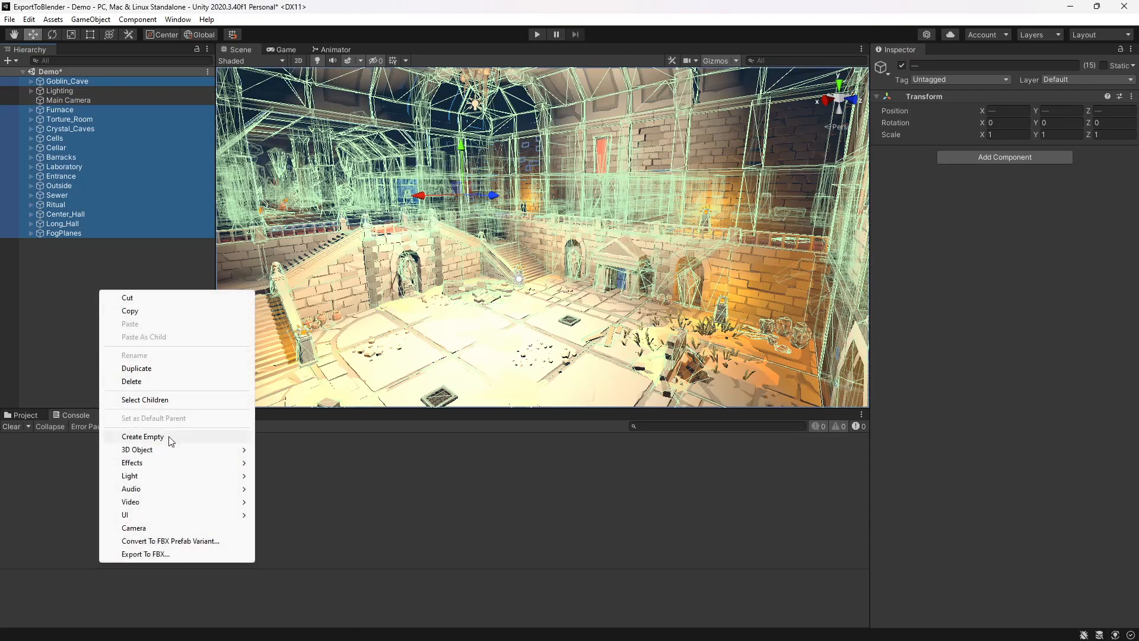
left_click(143, 436)
type("Export")
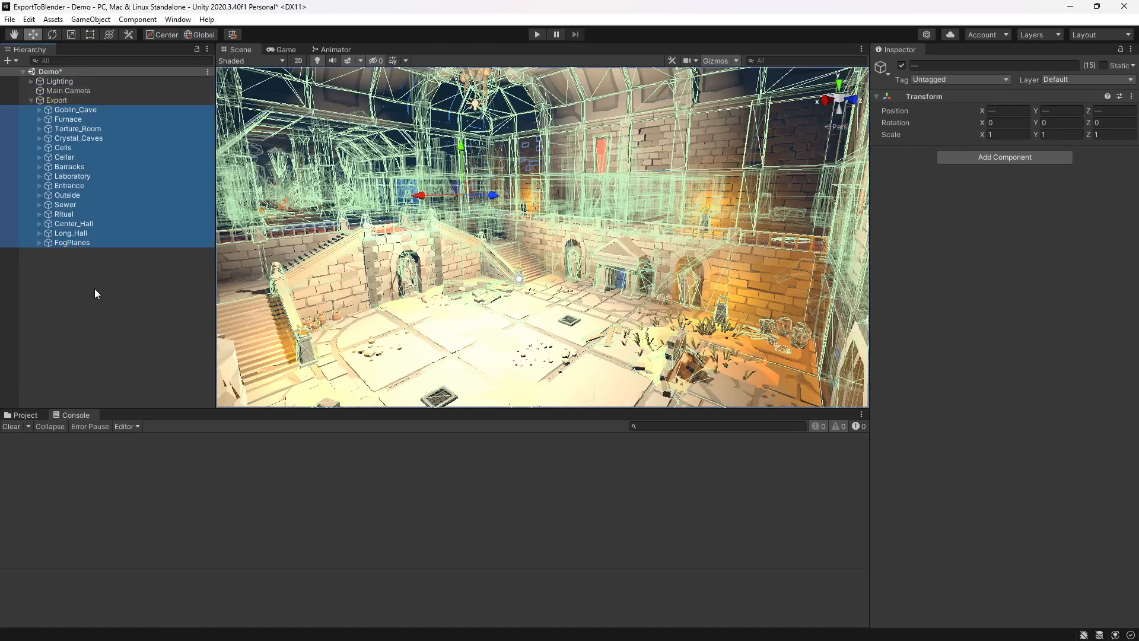
left_click(56, 99)
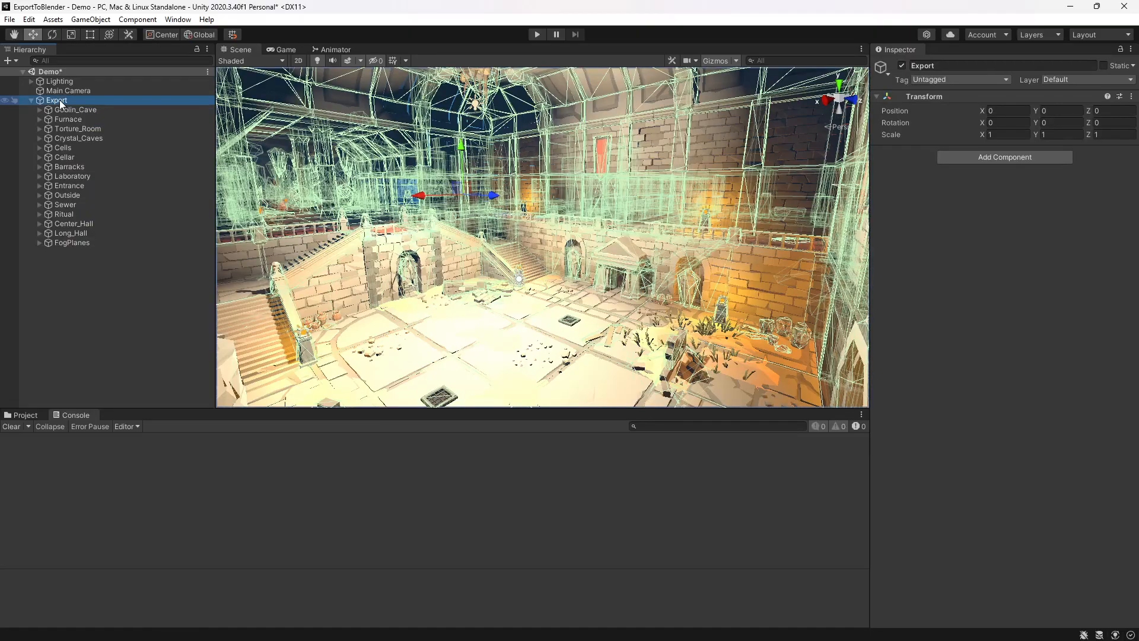
Step: Export the Export group to FBX as Binary into Assets/
right_click(56, 99)
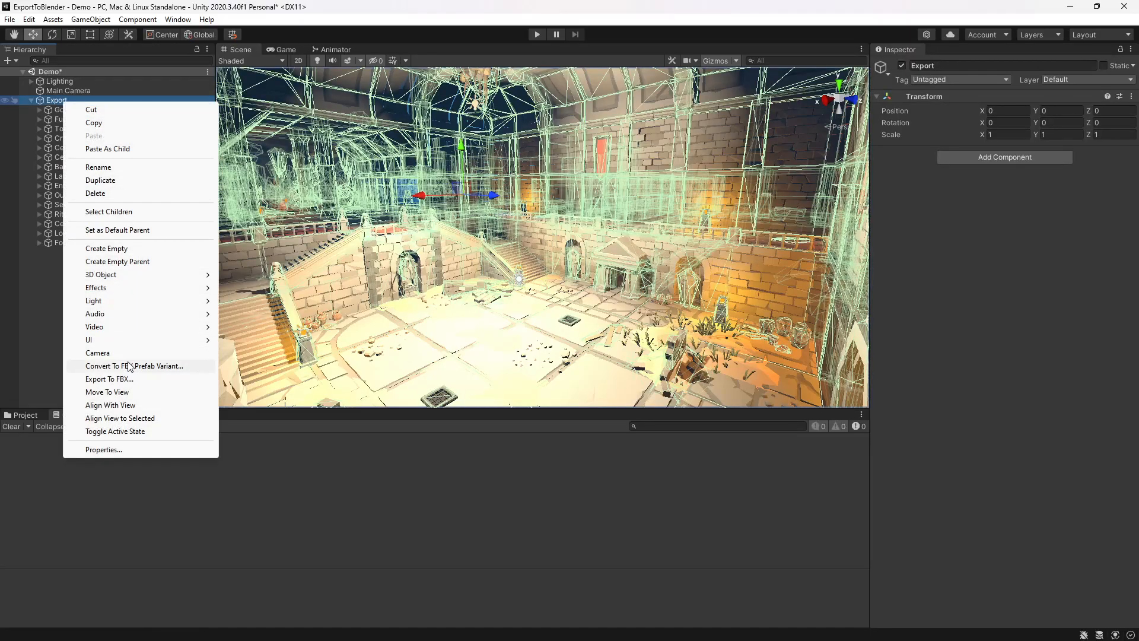
left_click(108, 379)
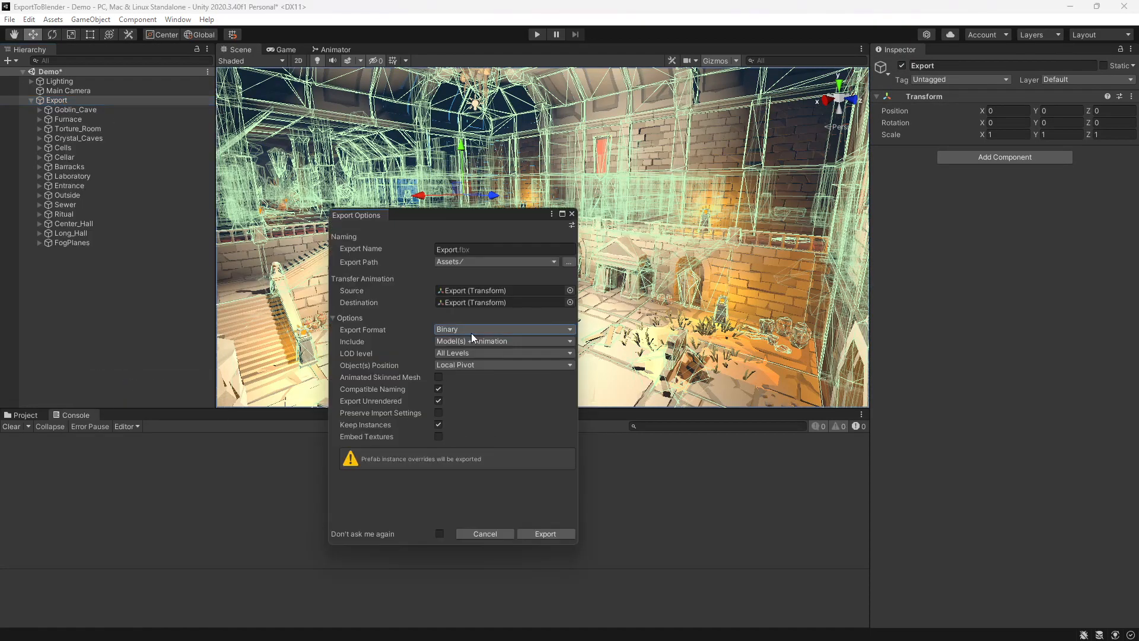
mouse_move(468, 297)
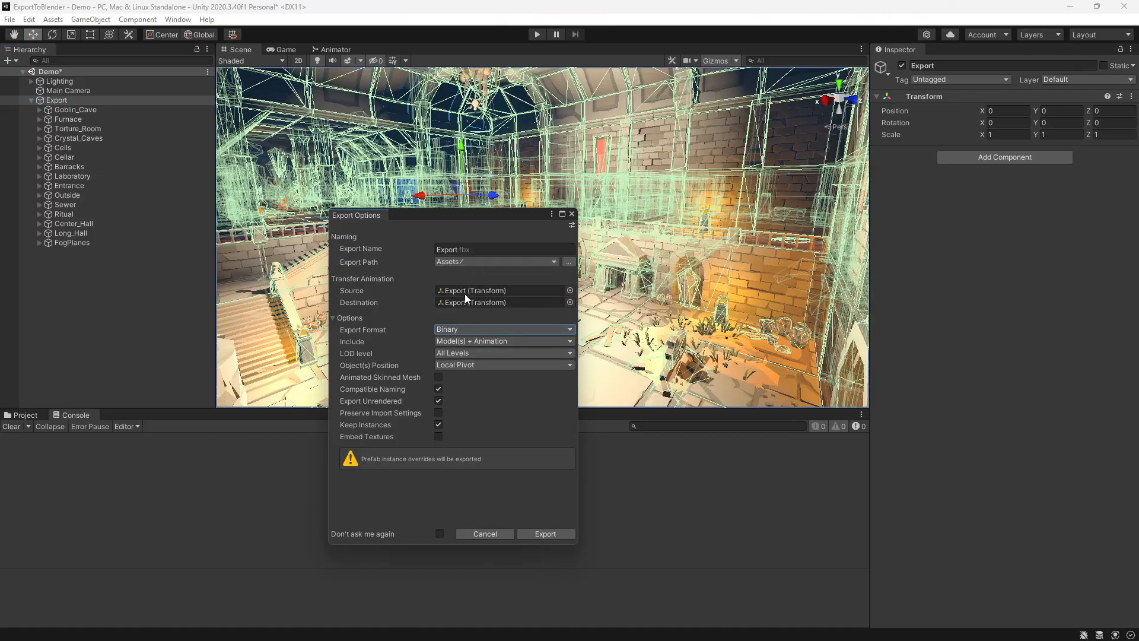
left_click(504, 248)
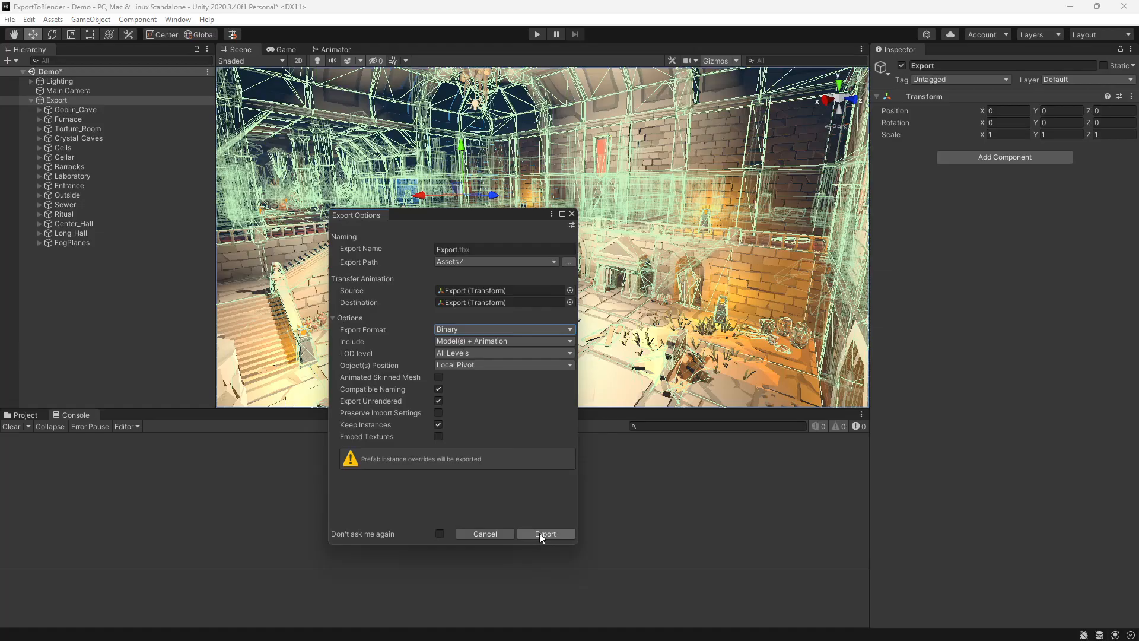
left_click(544, 534)
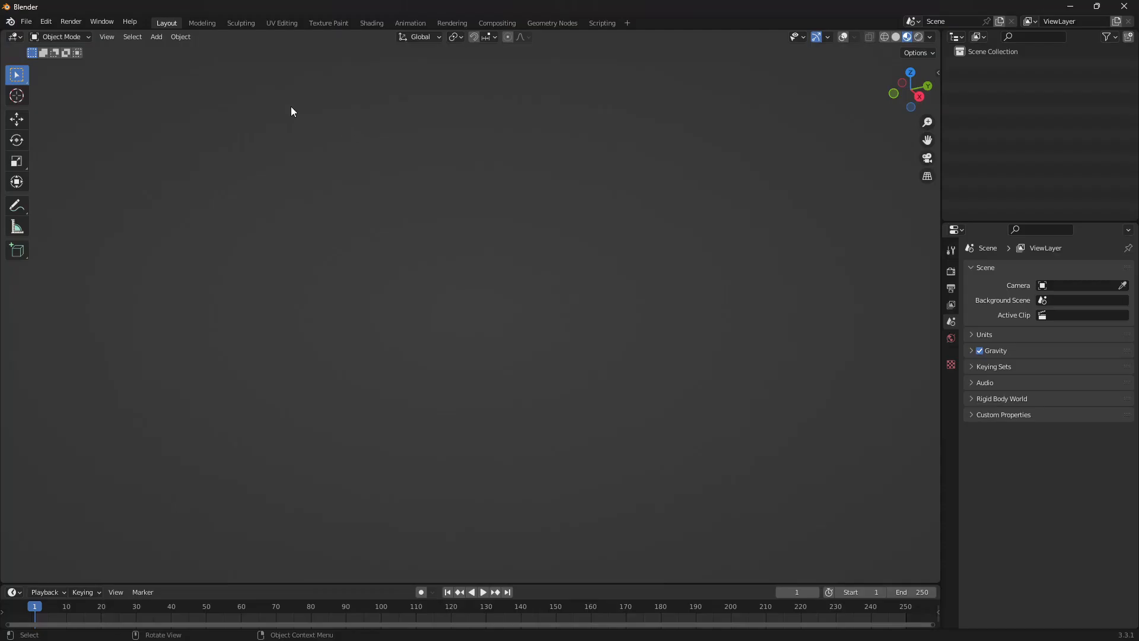
Step: Open Blender's FBX (.fbx) import browser on the Unity project's Assets folder
left_click(25, 22)
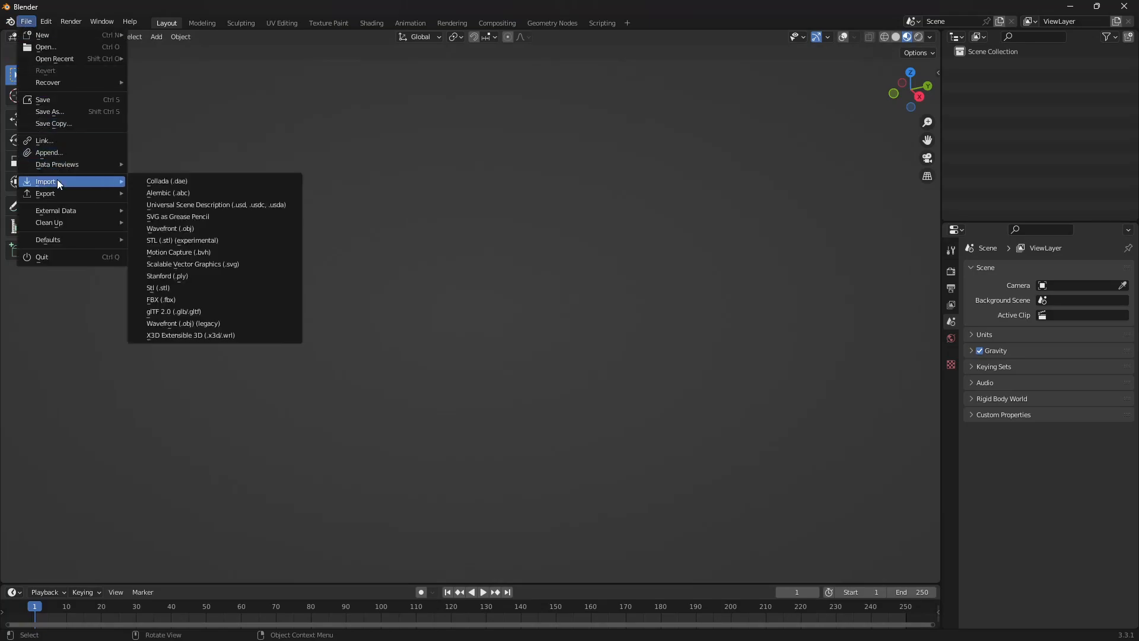
left_click(161, 299)
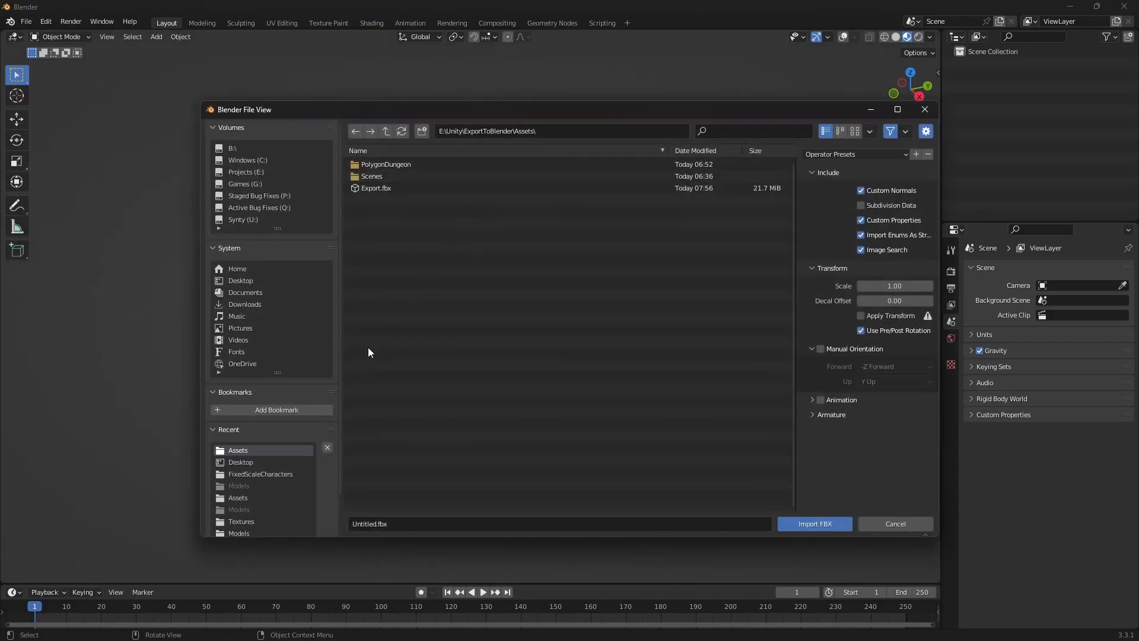